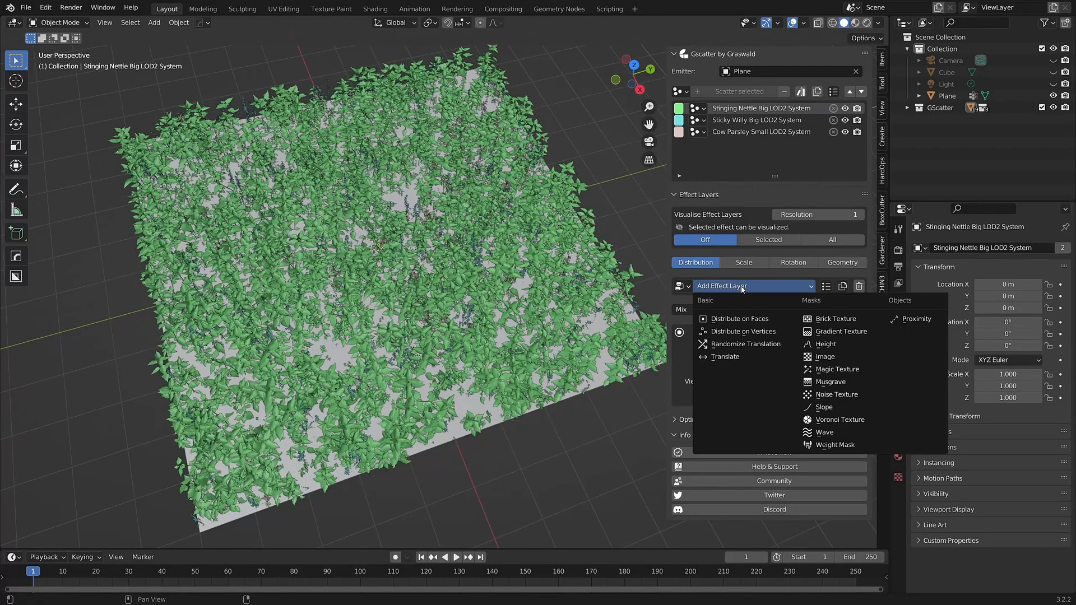
Step: Add a Musgrave mask effect layer to the Stinging Nettle distribution
{"action": "left_click", "coordinate": [829, 381]}
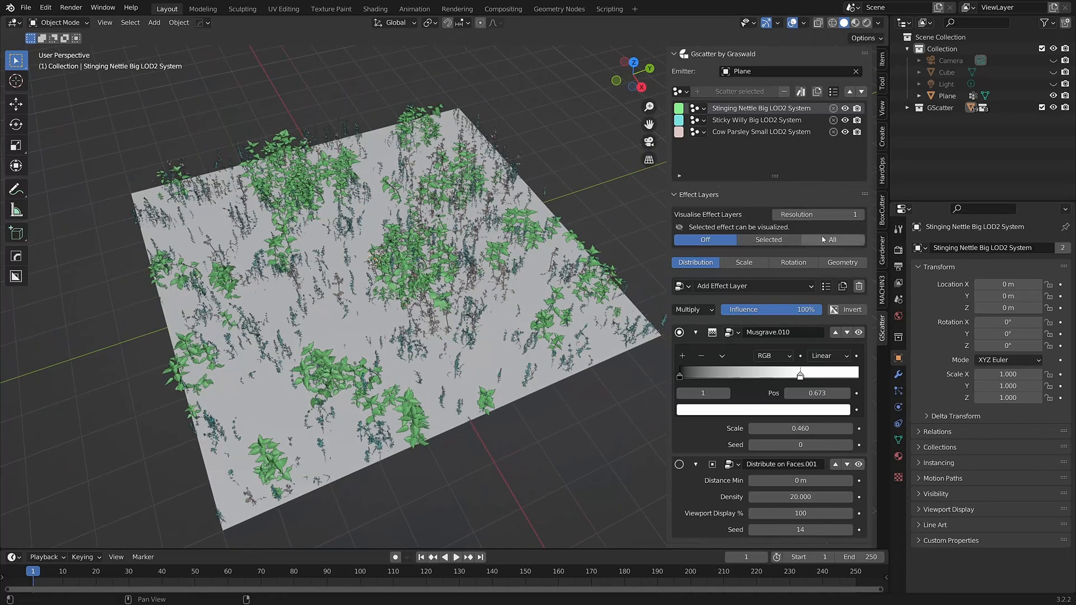
{"action": "mouse_move", "coordinate": [780, 254]}
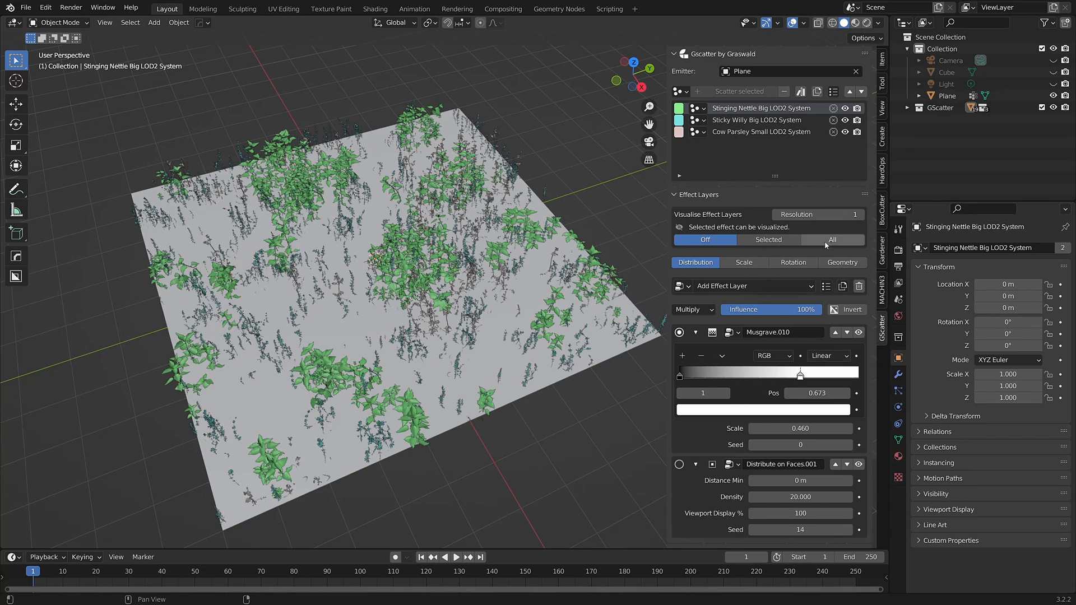
{"action": "mouse_move", "coordinate": [837, 244]}
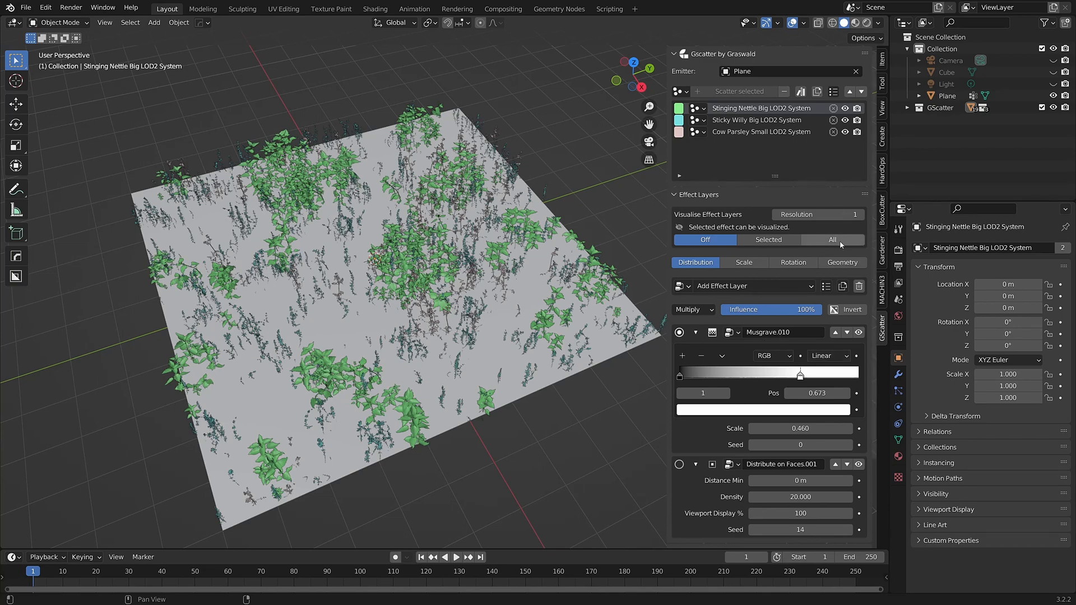
{"action": "left_click", "coordinate": [768, 240]}
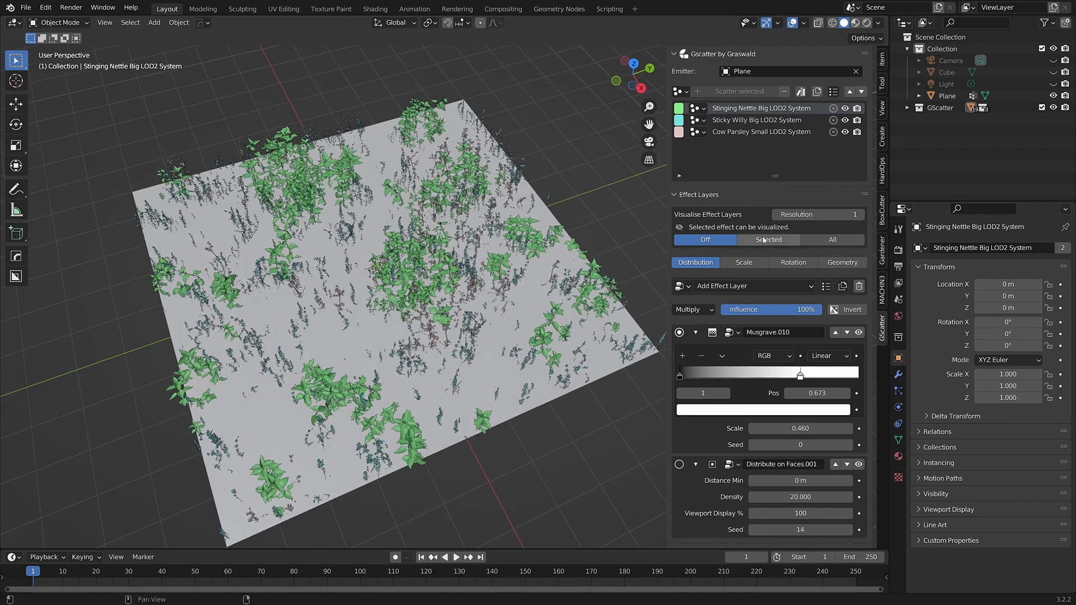
Step: Visualise the selected Musgrave effect as a black-and-white mask in the viewport
{"action": "left_click", "coordinate": [768, 239]}
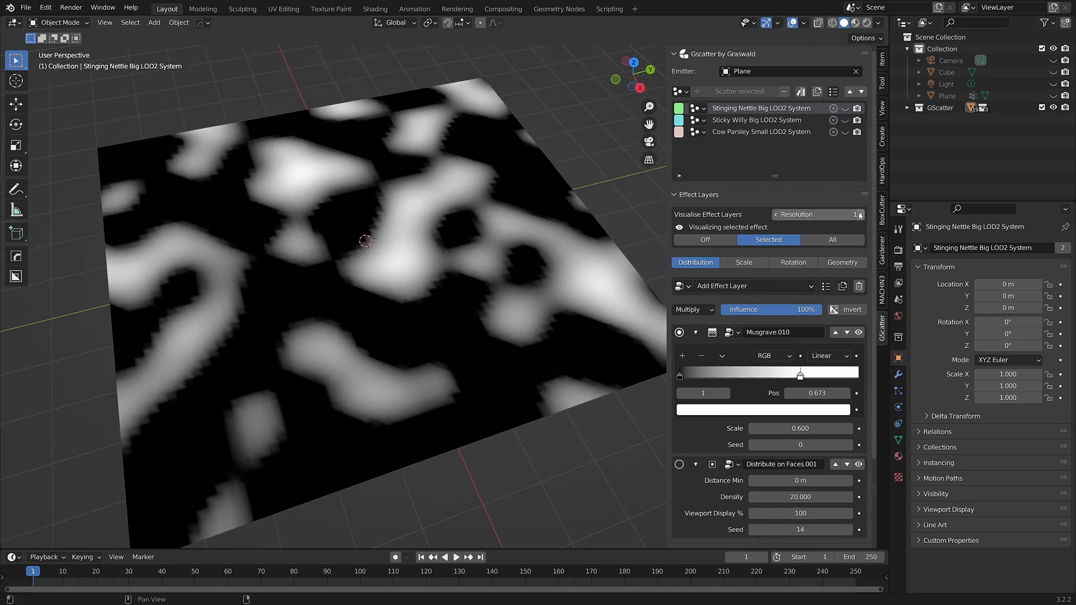
Step: Raise the mask visualisation resolution to 3 for a smoother preview
{"action": "left_click", "coordinate": [859, 214]}
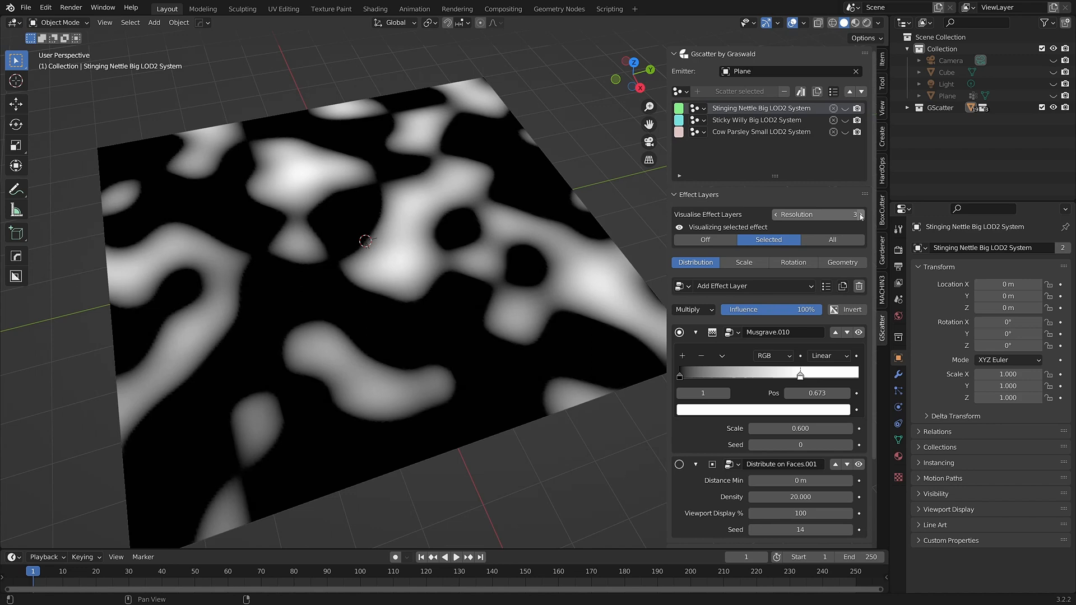
{"action": "left_click", "coordinate": [859, 214]}
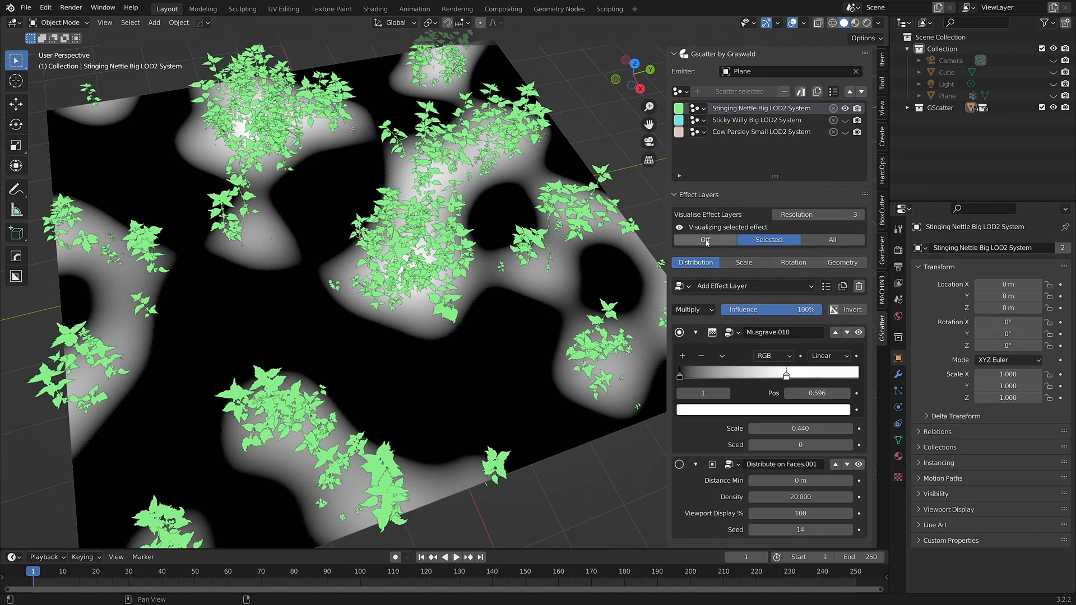
Step: Switch mask visualisation Off and bring up the Add Effect Layer type list
{"action": "left_click", "coordinate": [703, 240]}
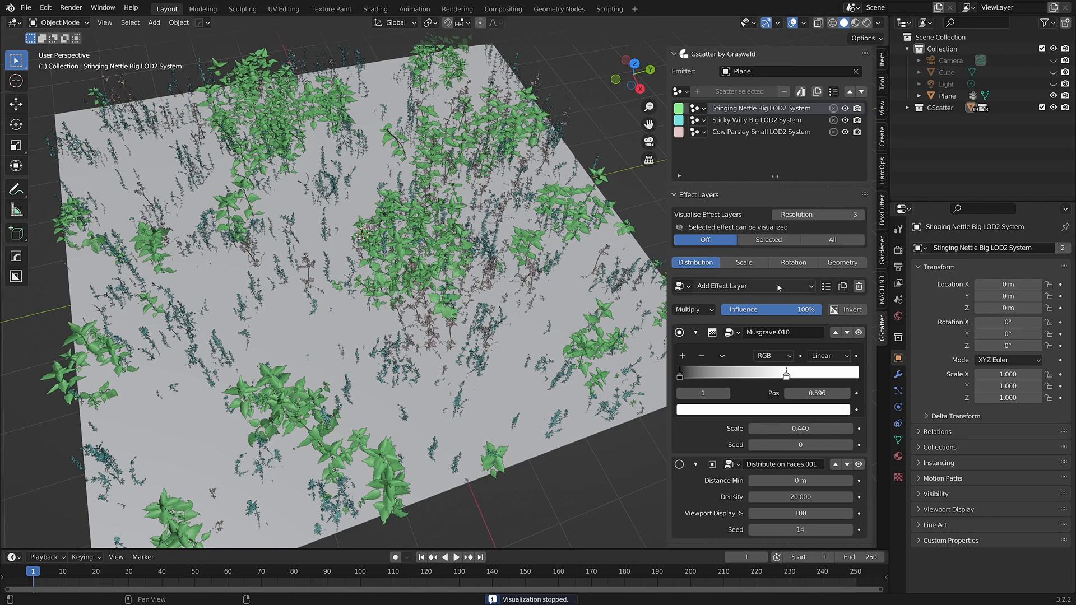
{"action": "left_click", "coordinate": [721, 286]}
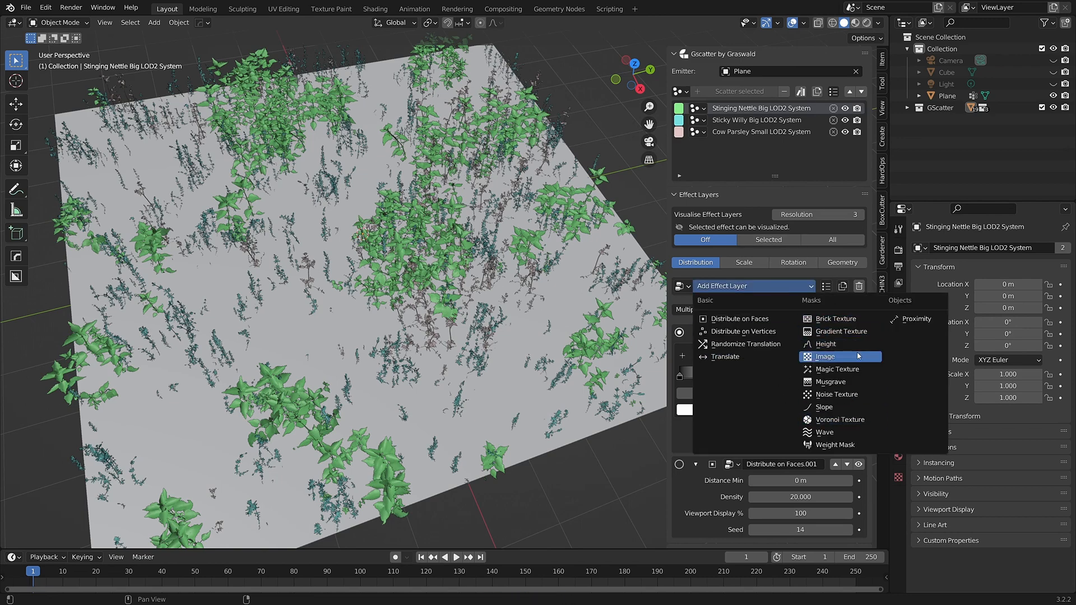